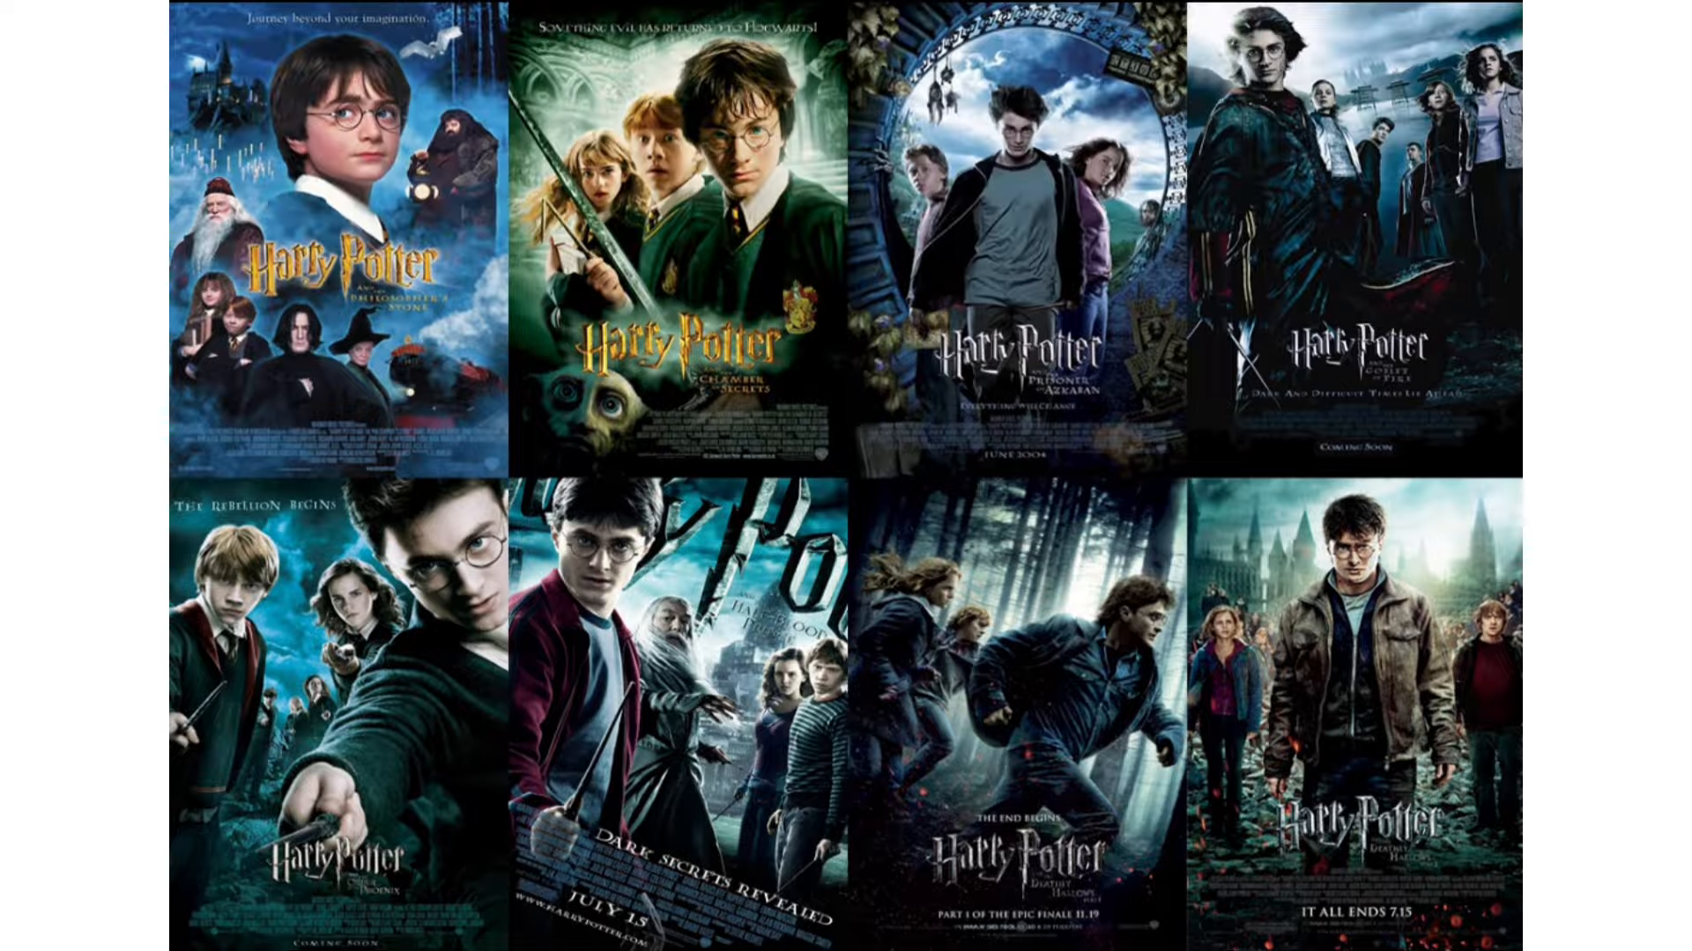
pyautogui.scroll(-3)
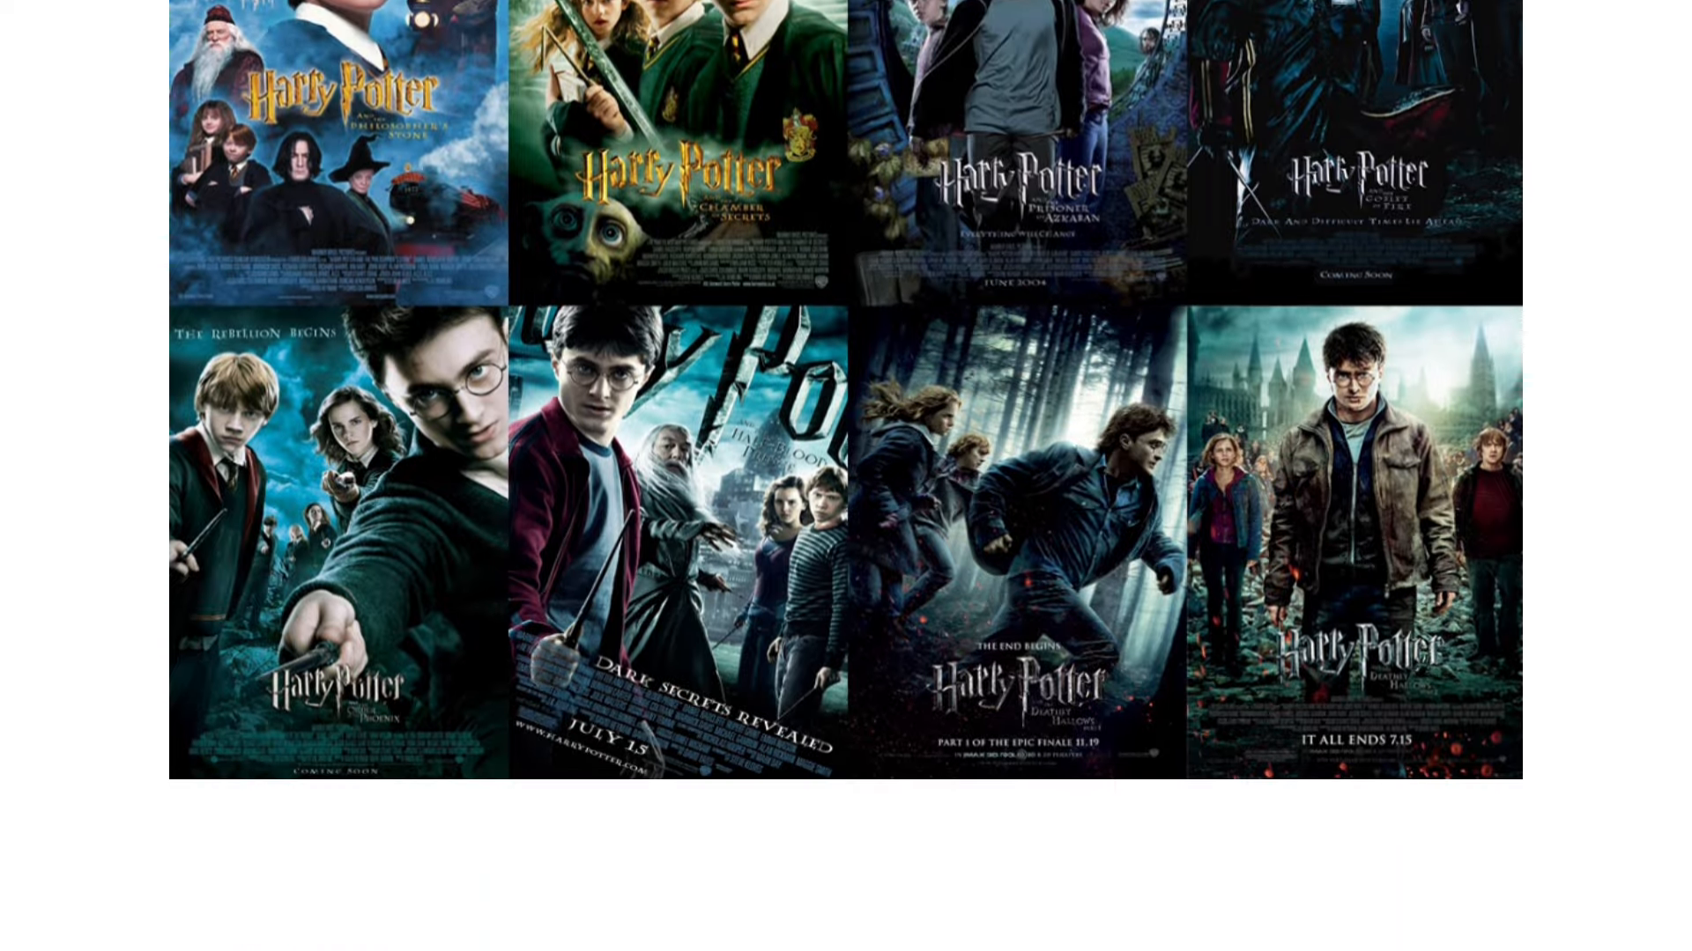